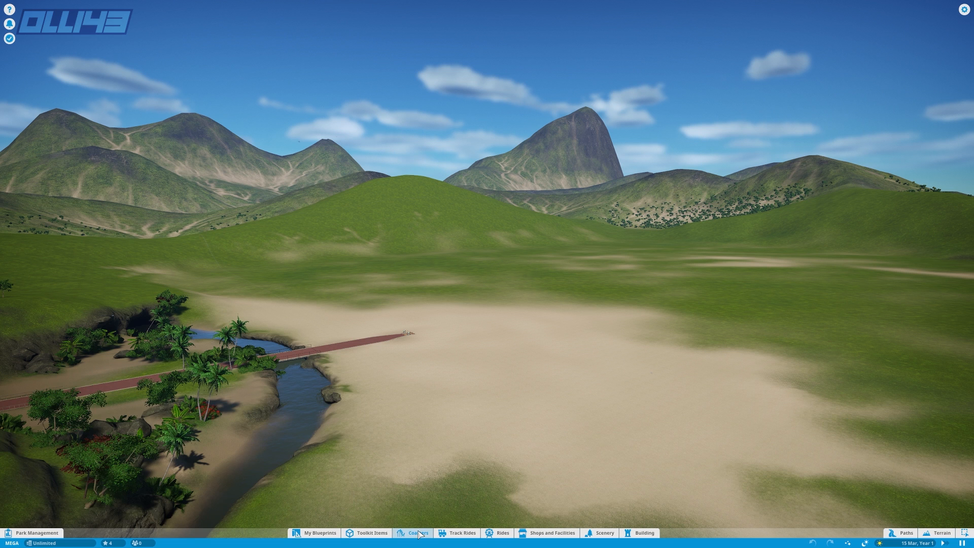
# Open the coaster catalogue and choose a custom bobsled coaster to build.
pyautogui.click(418, 533)
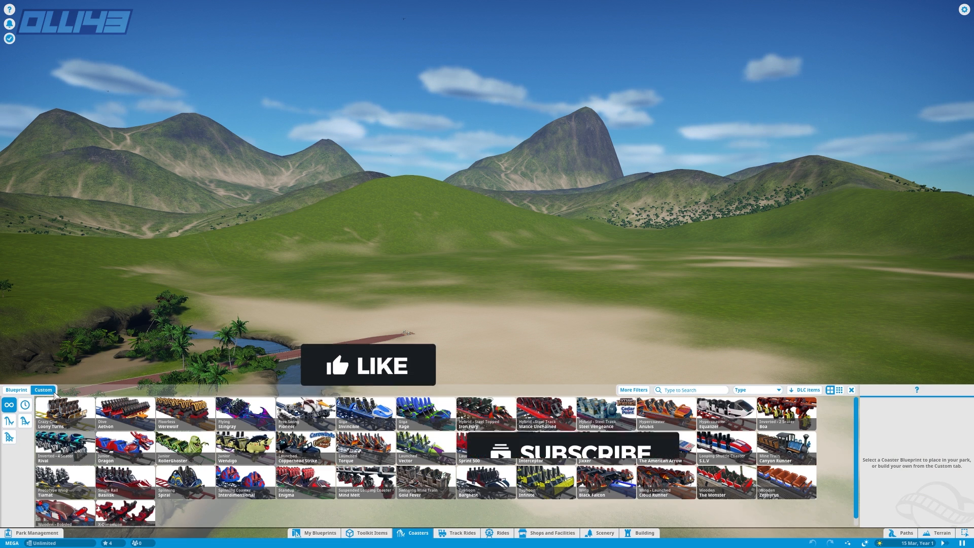
pyautogui.click(368, 365)
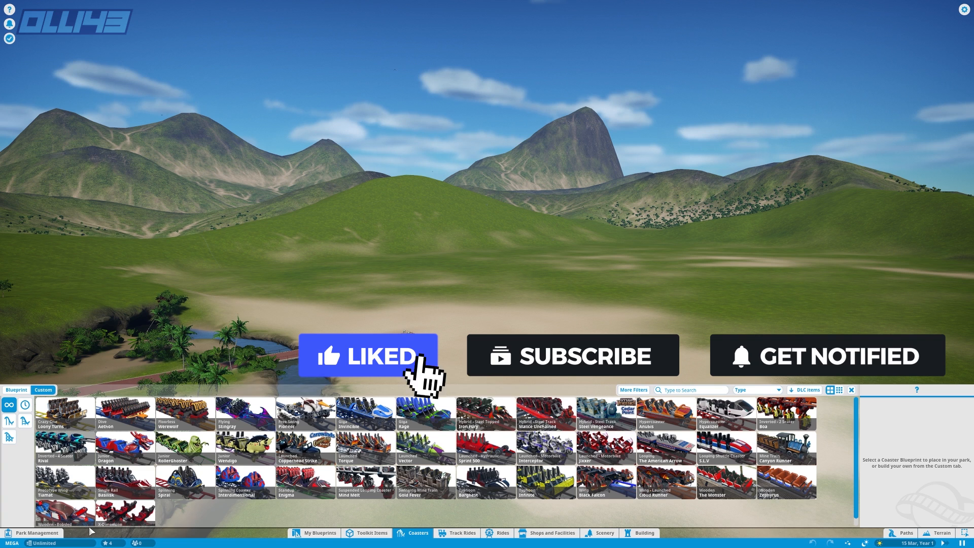
pyautogui.click(573, 355)
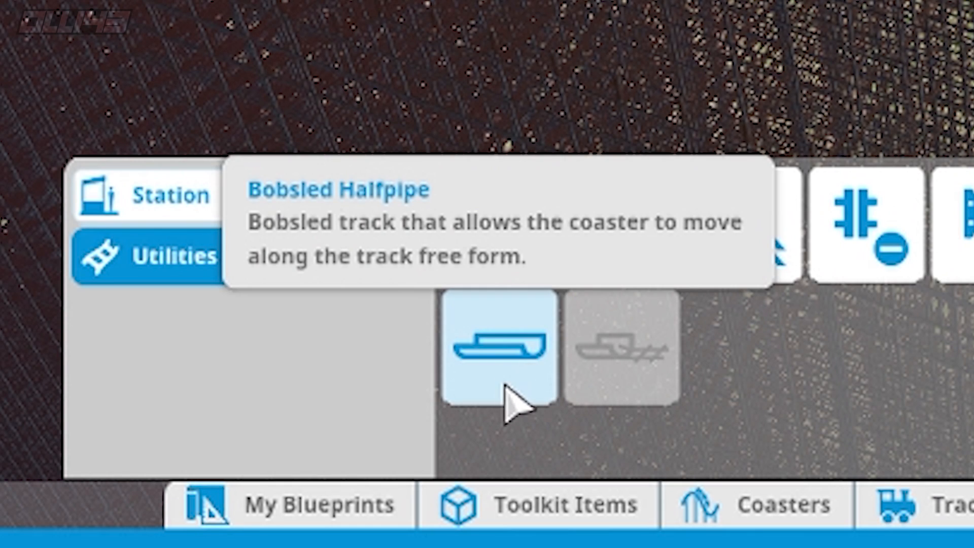
pyautogui.moveTo(531, 402)
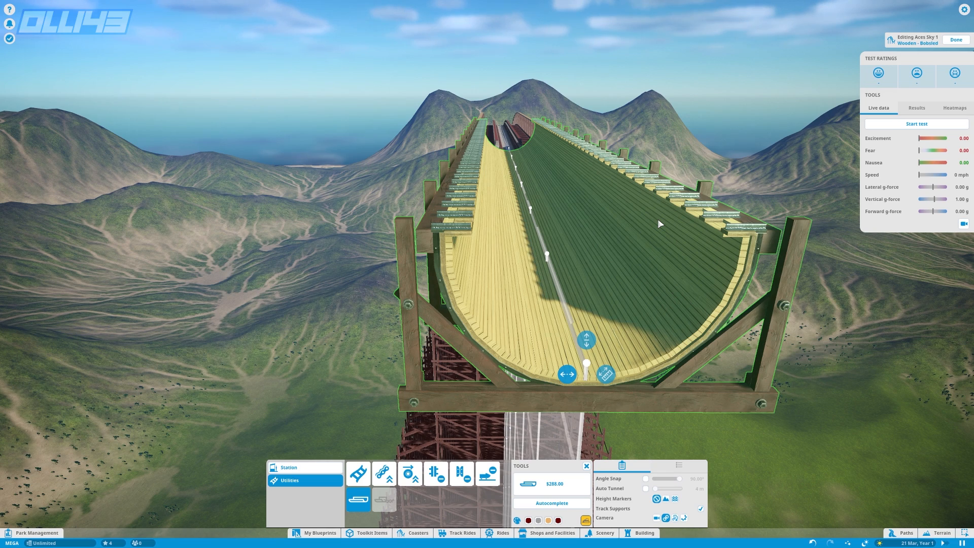
pyautogui.moveTo(712, 267)
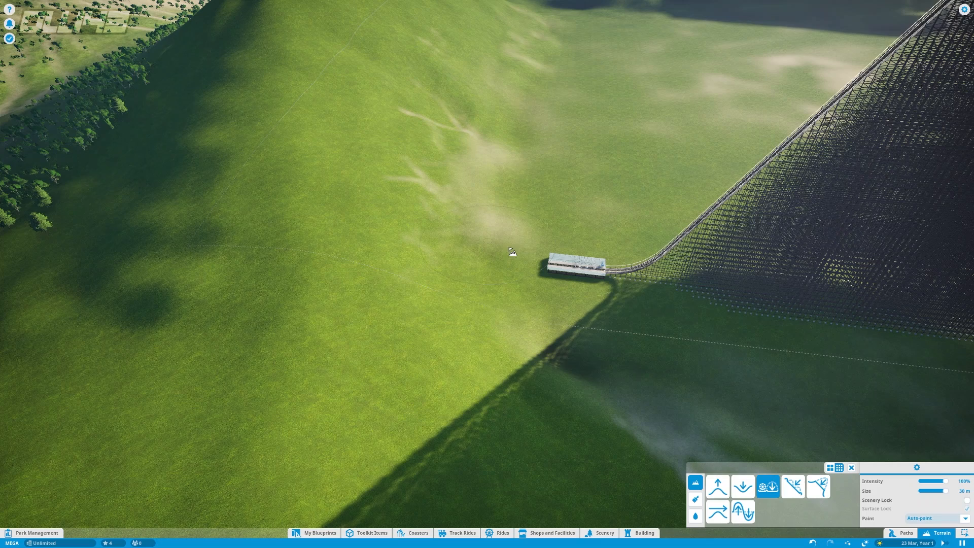
# Lower the hillside beside the station with the Terrain tool.
pyautogui.click(512, 249)
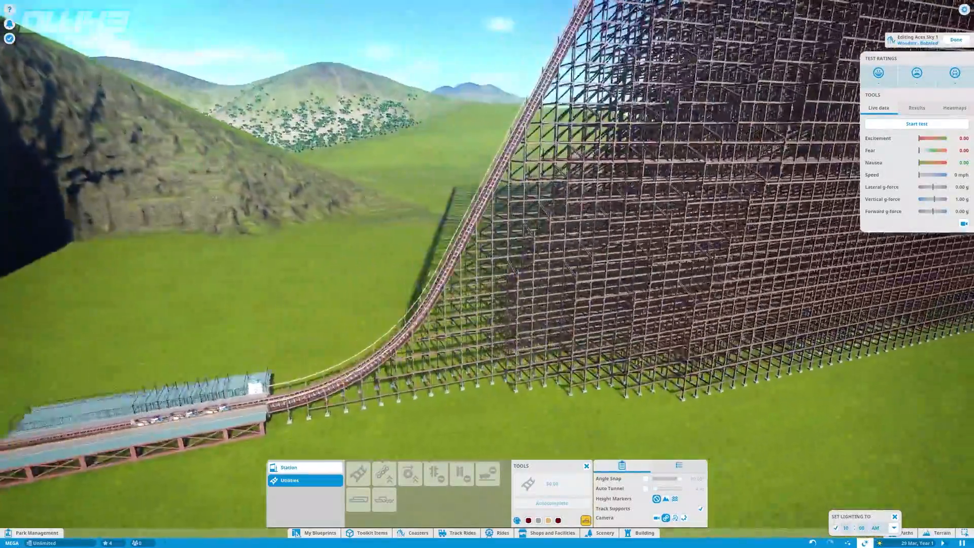
pyautogui.click(916, 124)
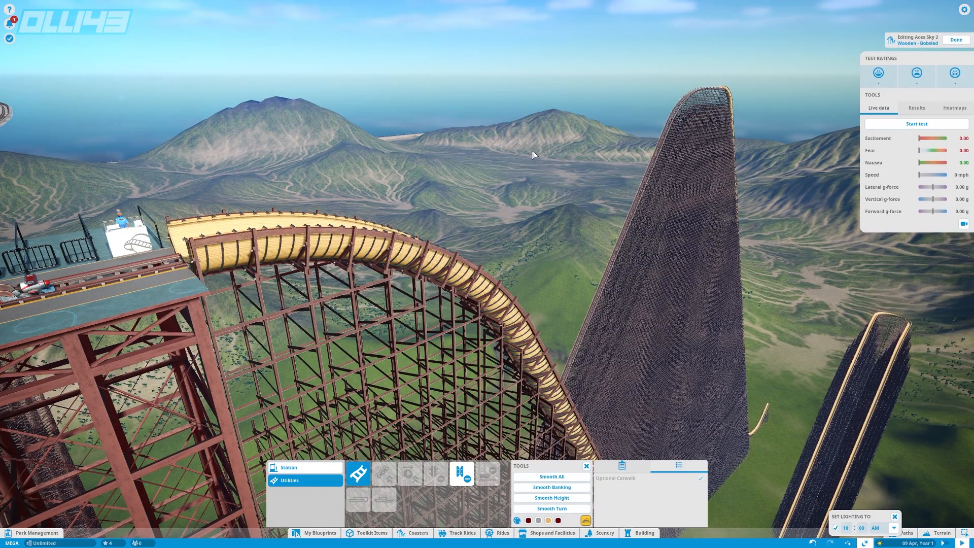
# Finish the bobsled track so the station links to track at both ends.
pyautogui.click(917, 124)
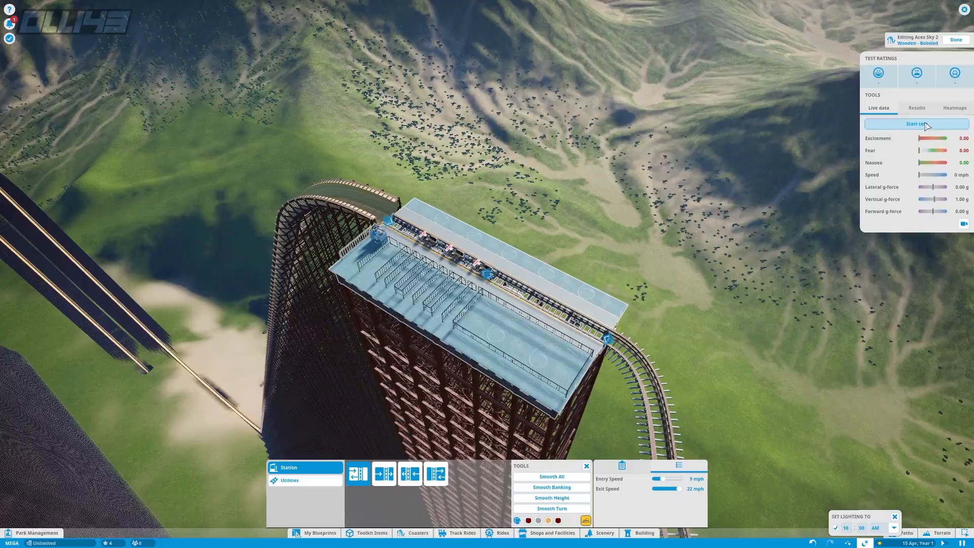
# Start a test run of the bobsled coaster from the Live data tab.
pyautogui.click(916, 123)
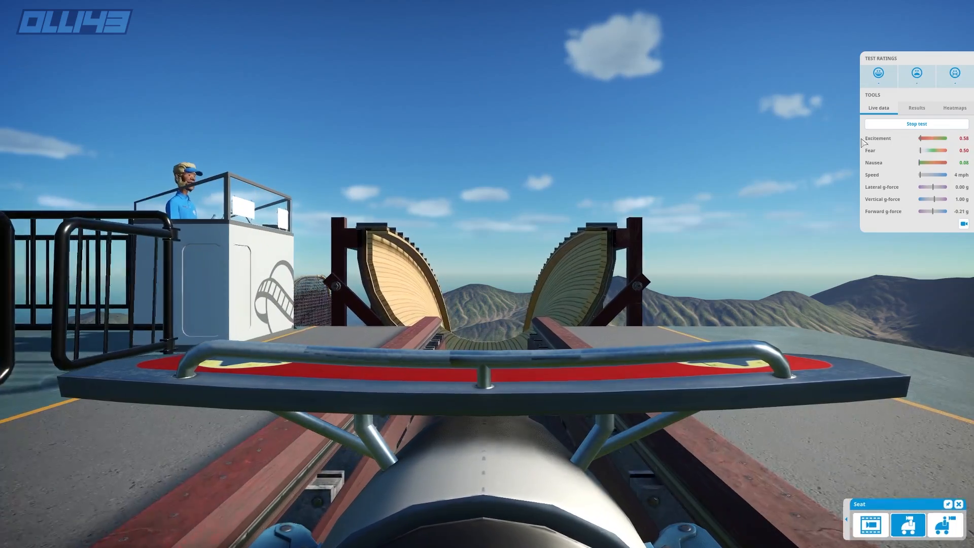
# Show the test results: 199 mph top speed and 481 m drop.
pyautogui.click(917, 108)
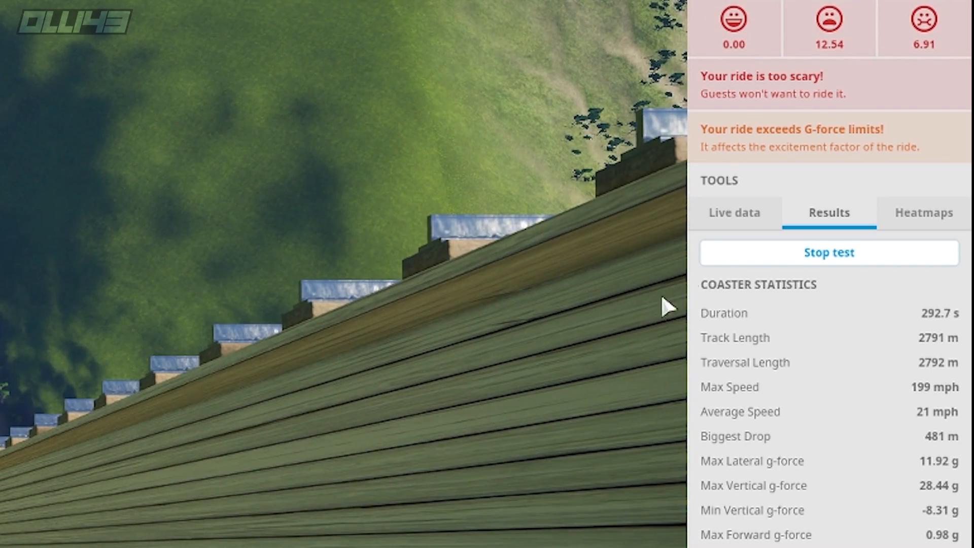
pyautogui.moveTo(921, 62)
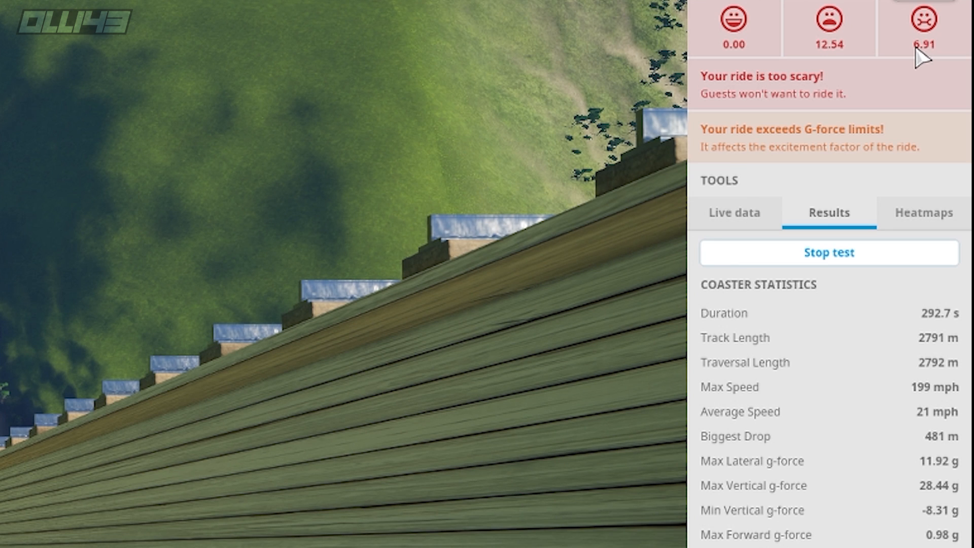
pyautogui.moveTo(923, 399)
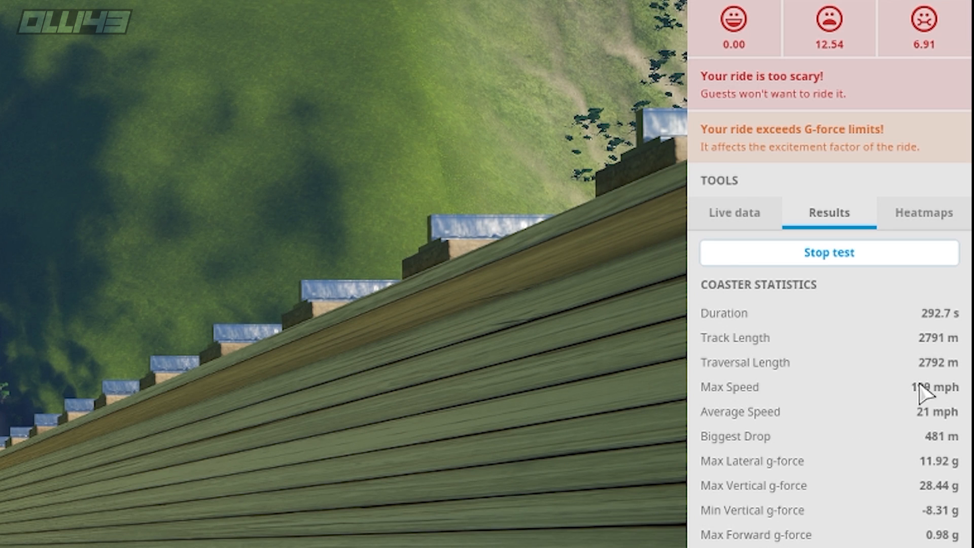
pyautogui.moveTo(944, 430)
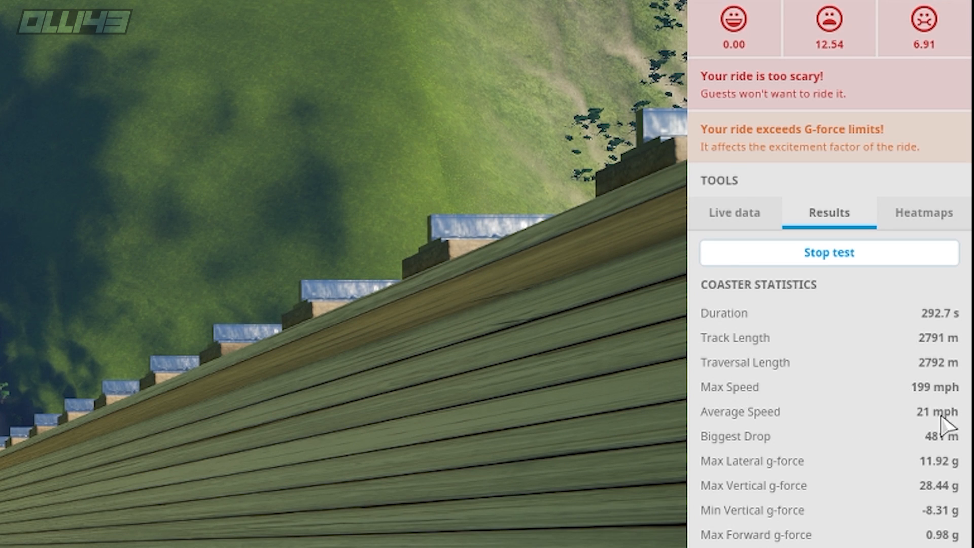